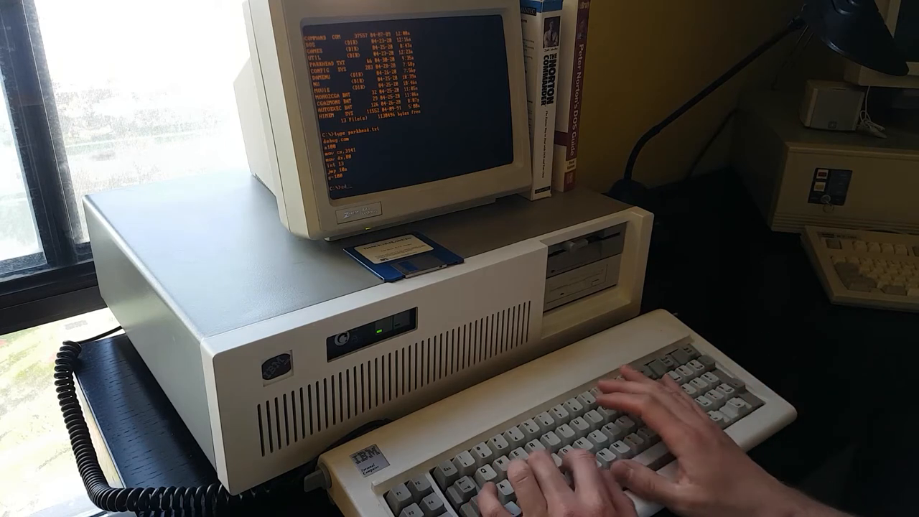
# - Change into the GAMES directory and list its contents with DIR
pyautogui.write('cd games')
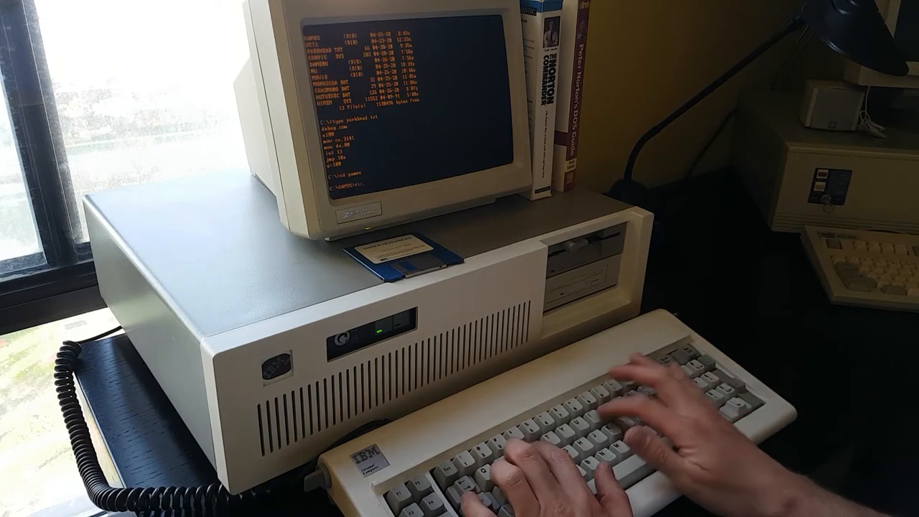
pyautogui.write('dir')
pyautogui.write('cd..')
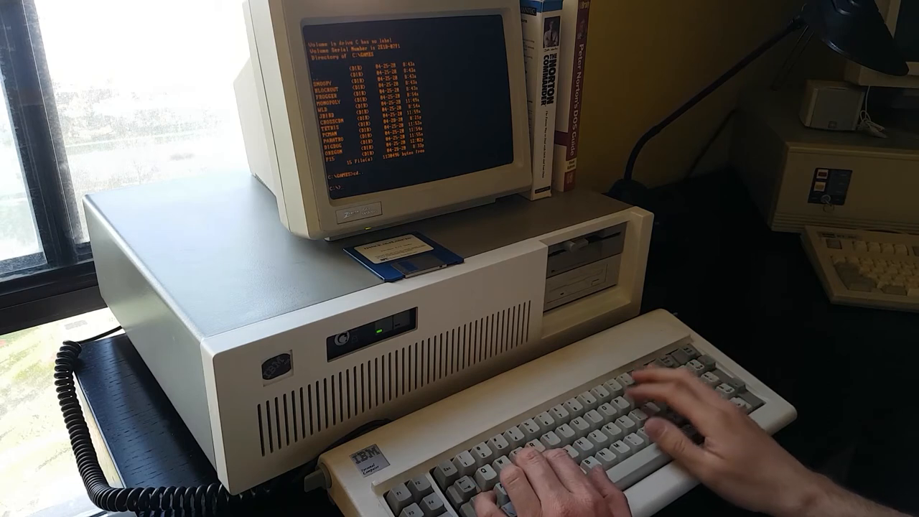
pyautogui.write('dir')
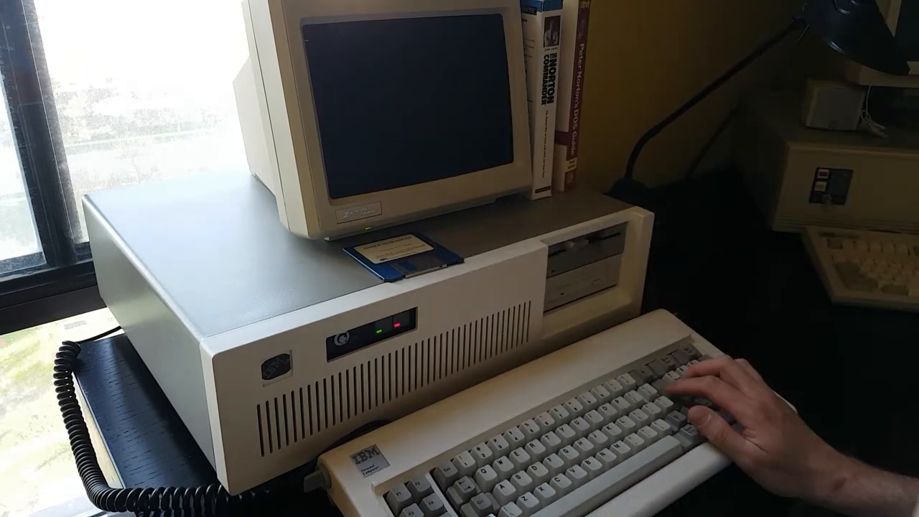
# - Start a new Crosscountry Canada game past the copyright notice and enter the player name
pyautogui.click(391, 331)
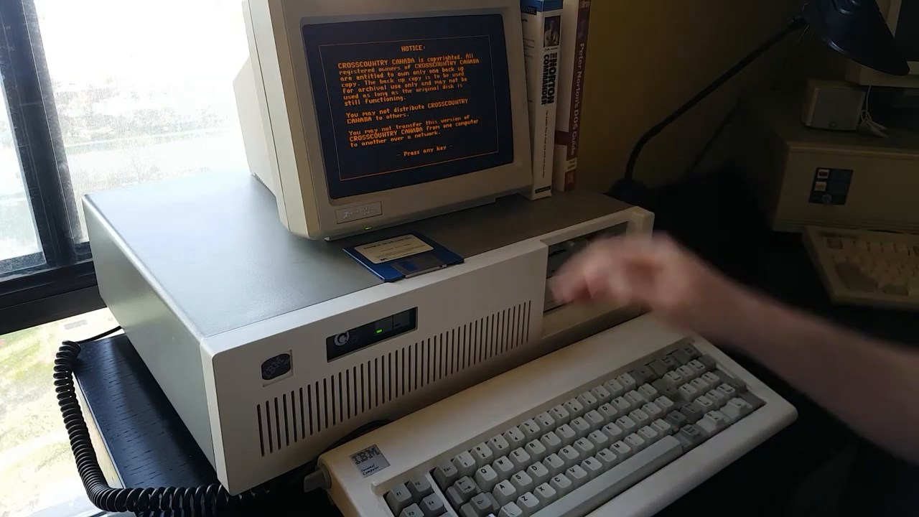
pyautogui.press('enter')
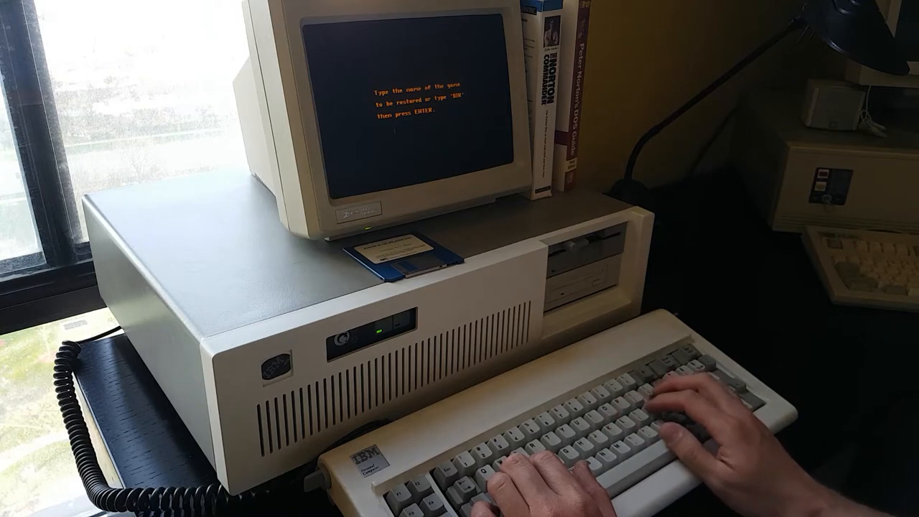
pyautogui.press('enter')
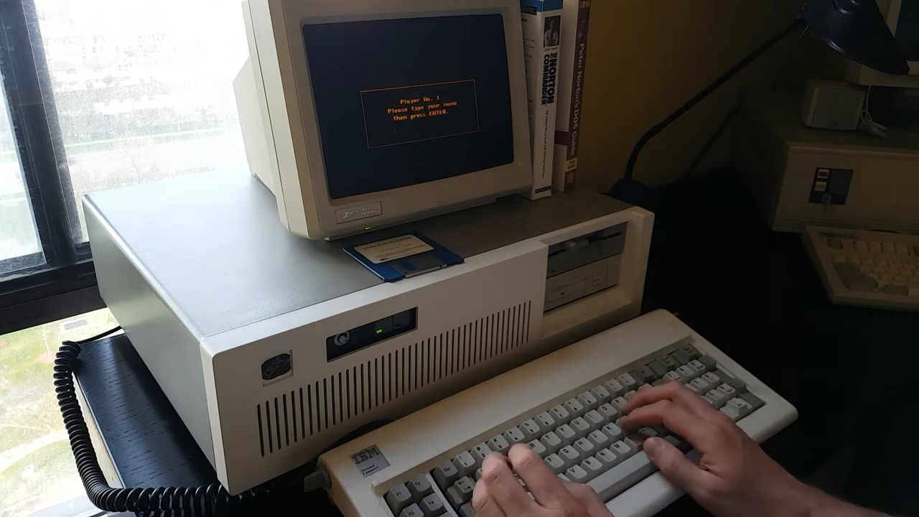
pyautogui.write('Kombinate')
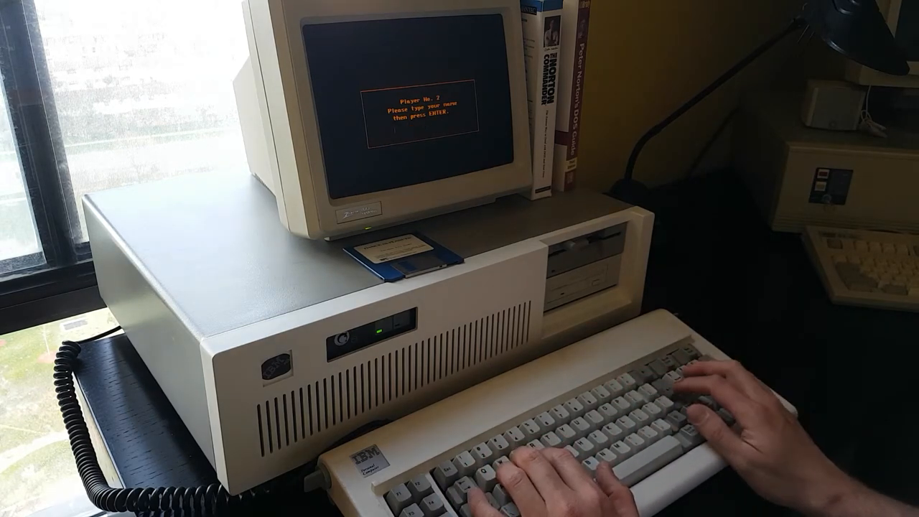
pyautogui.write('THe')
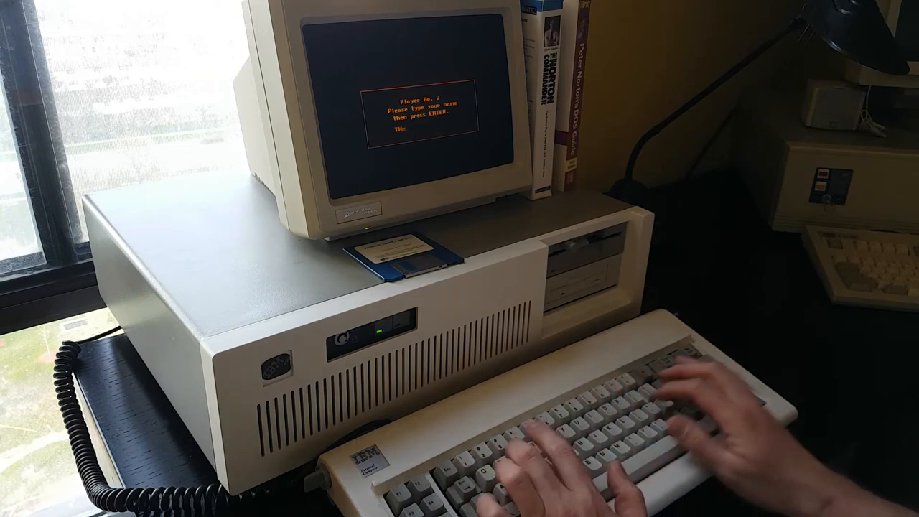
pyautogui.press('enter')
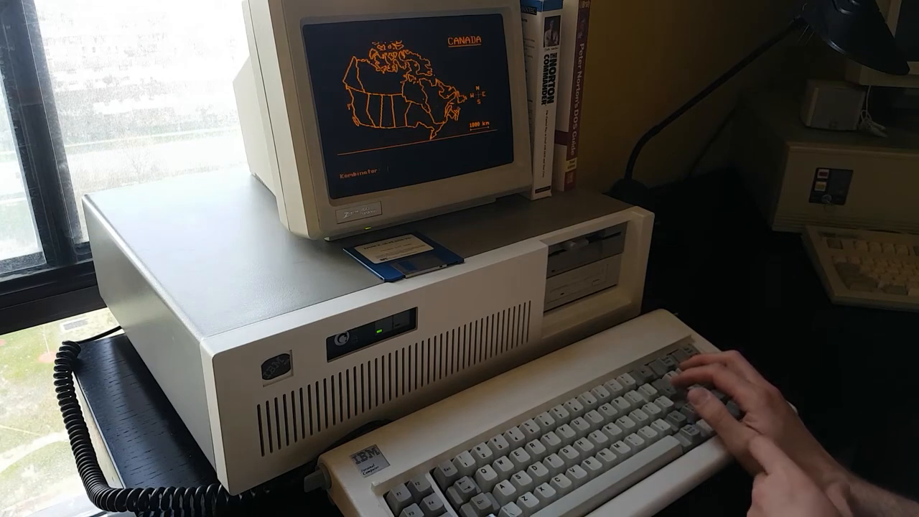
# - Enter the commands LOOK AROUND, GO TO TRUCK and OPEN DOOR at the game prompt
pyautogui.write('look area')
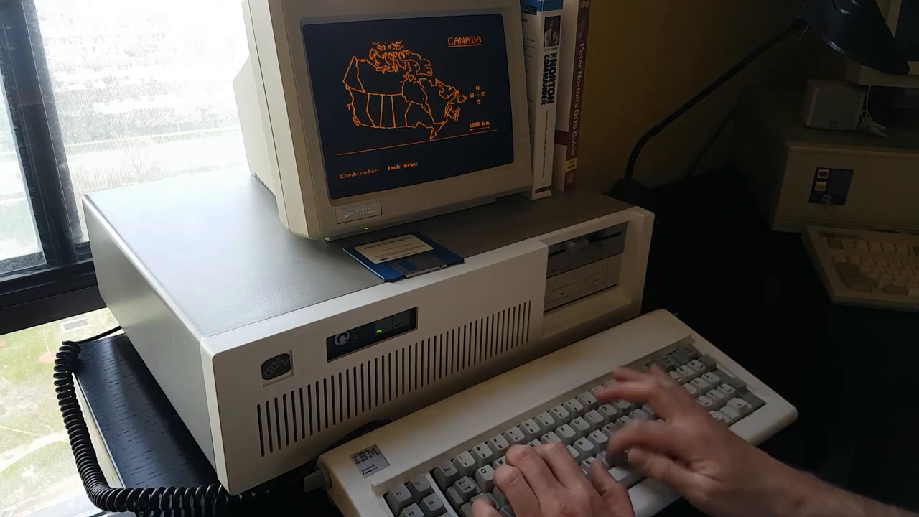
pyautogui.write('look around')
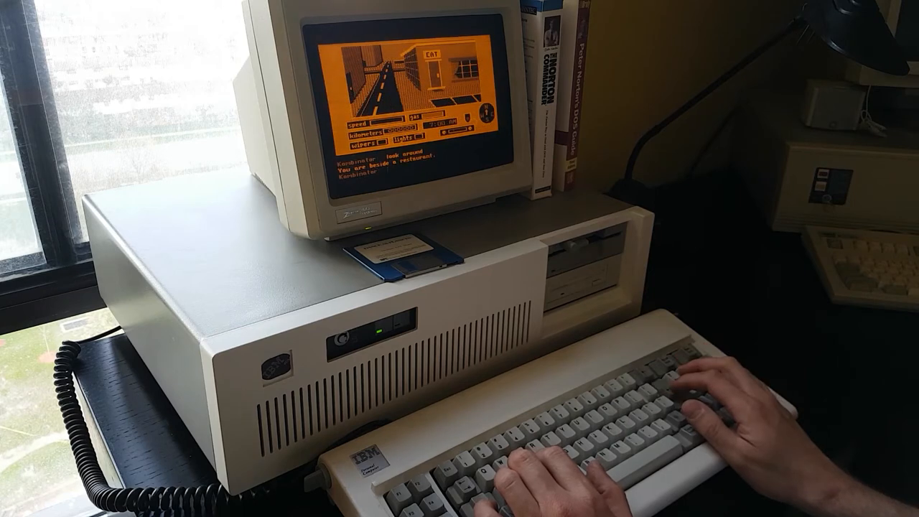
pyautogui.write('em')
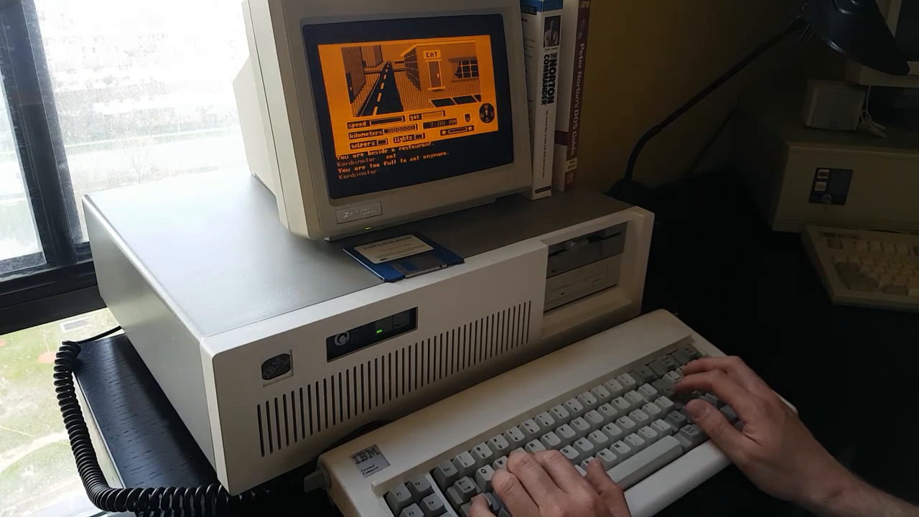
pyautogui.write('go')
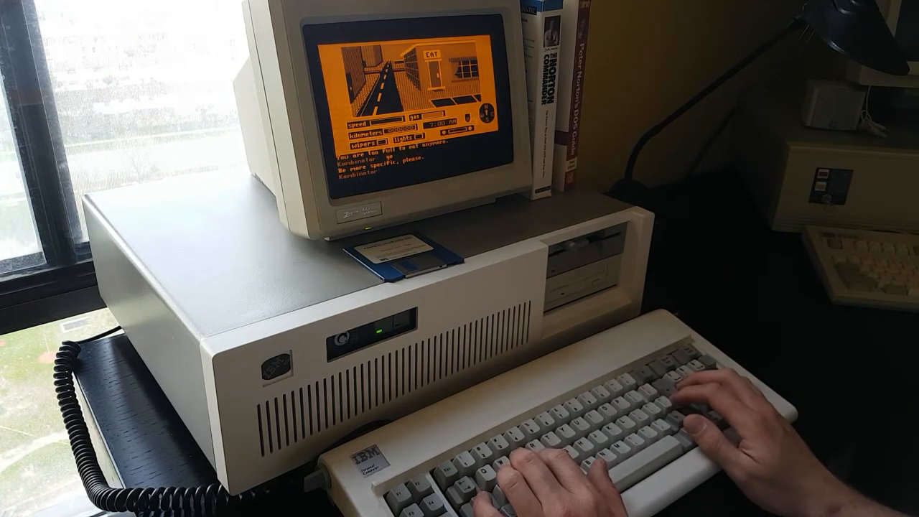
pyautogui.write('go to')
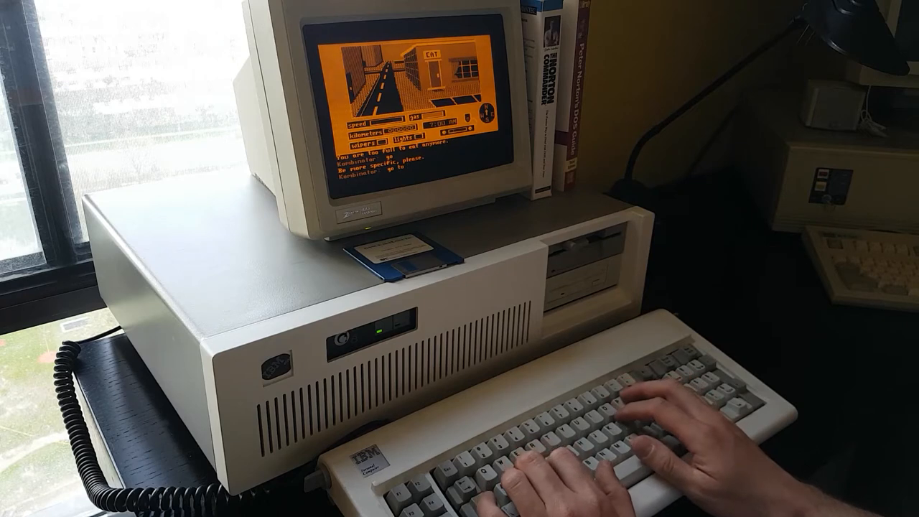
pyautogui.write('go to truck')
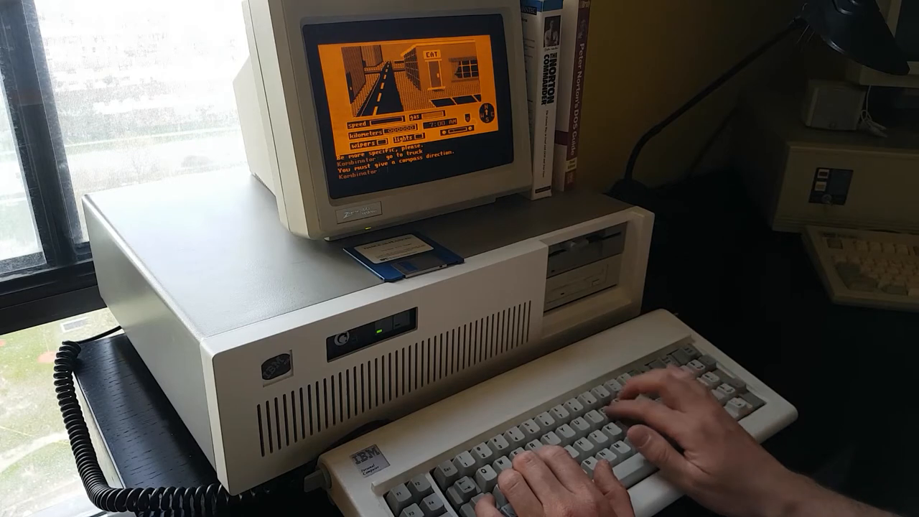
pyautogui.write('open door')
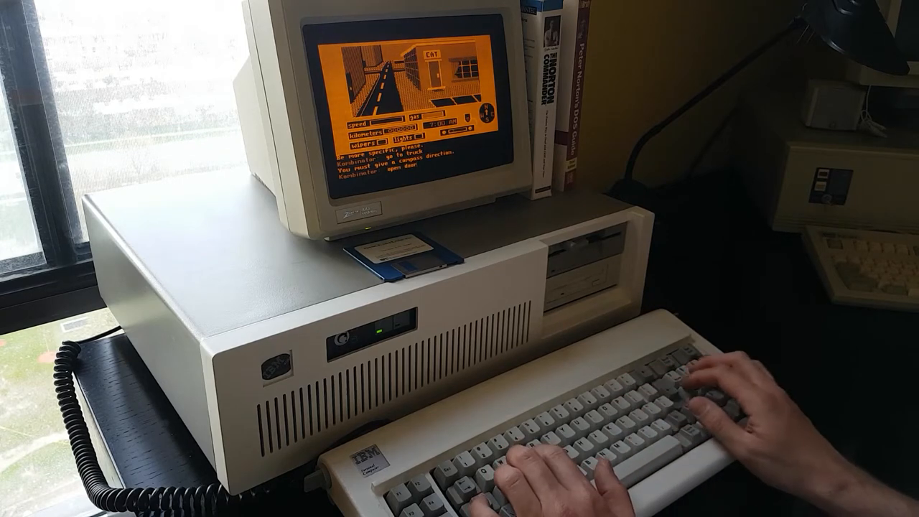
pyautogui.write('open door')
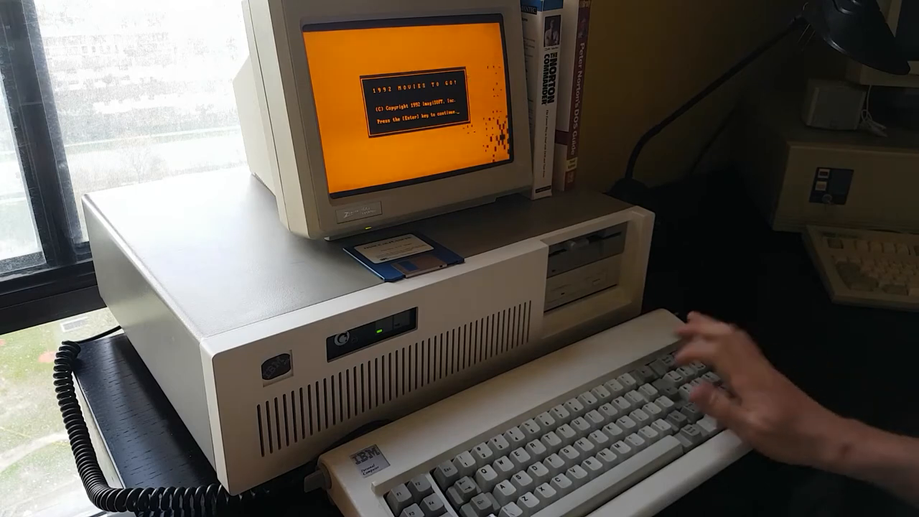
# - Dismiss the Movies To Go title screen to reach the Main Movie Menu
pyautogui.press('enter')
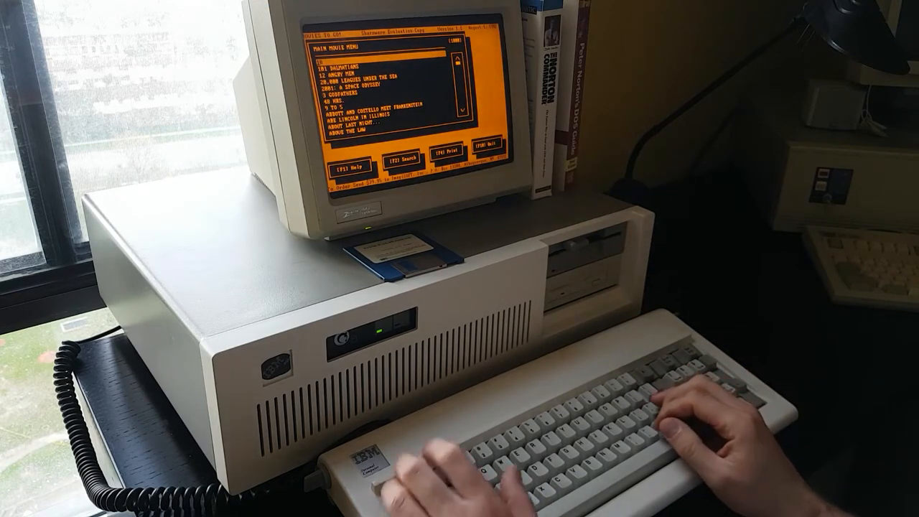
# - Search movie titles for 'beverly' and show the Beverly Hills matches
pyautogui.press('f2')
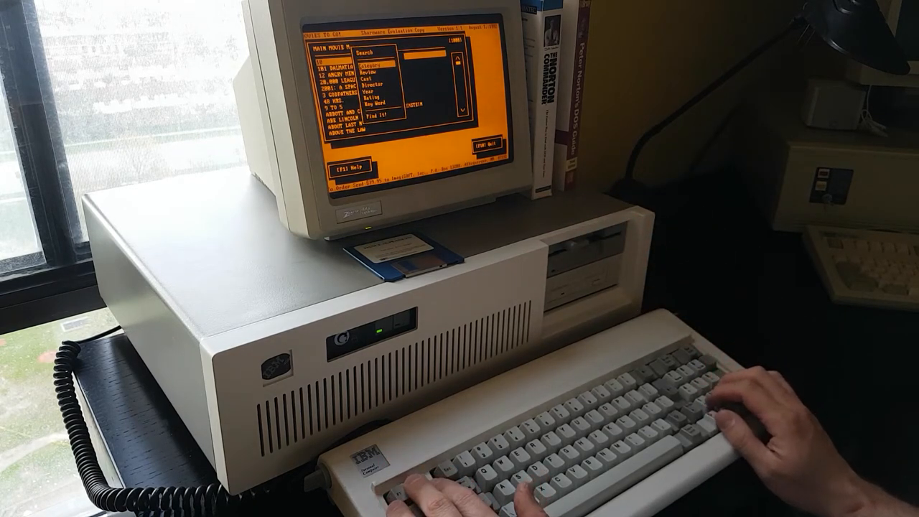
pyautogui.press('down')
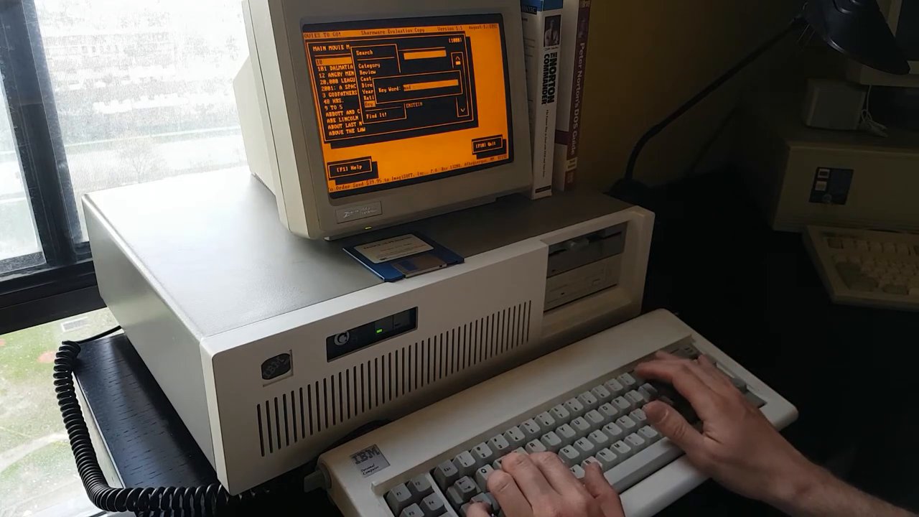
pyautogui.write('beverly hil')
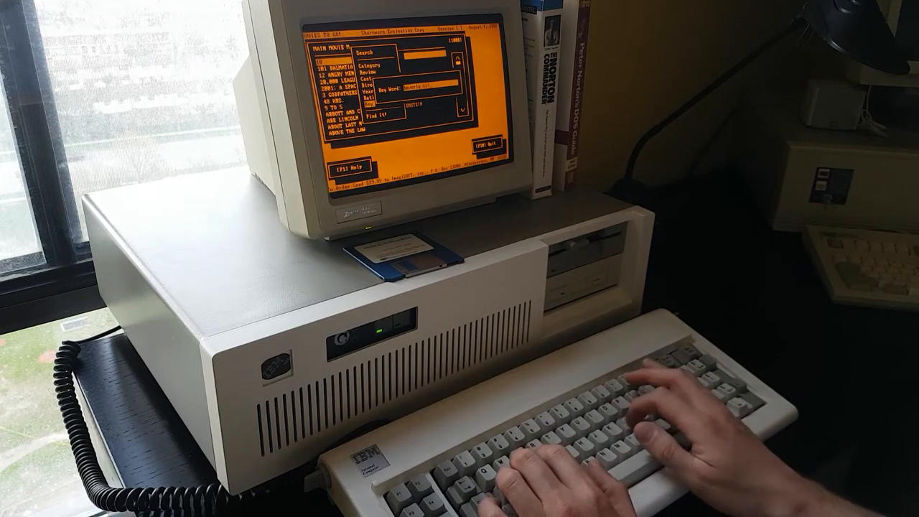
pyautogui.press('enter')
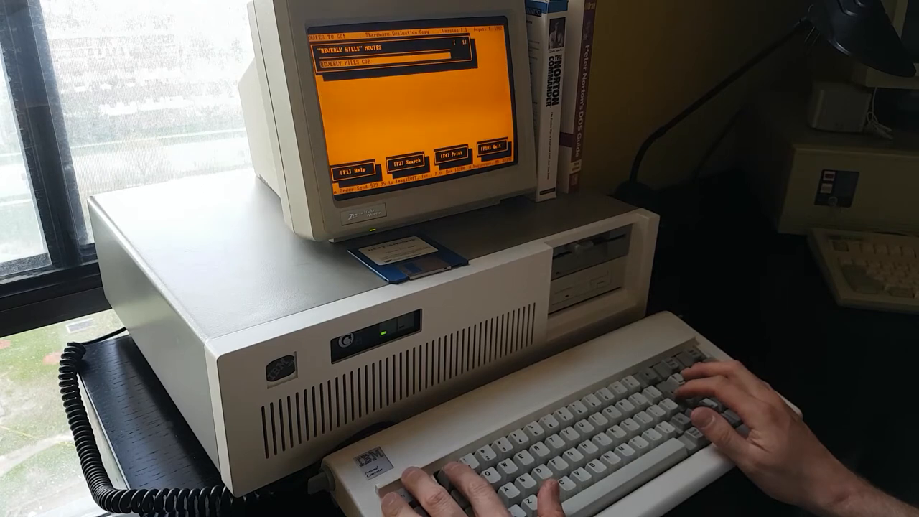
# - Exit the movie database with F10 and launch the system diagnostics from the DOS menu
pyautogui.press('f10')
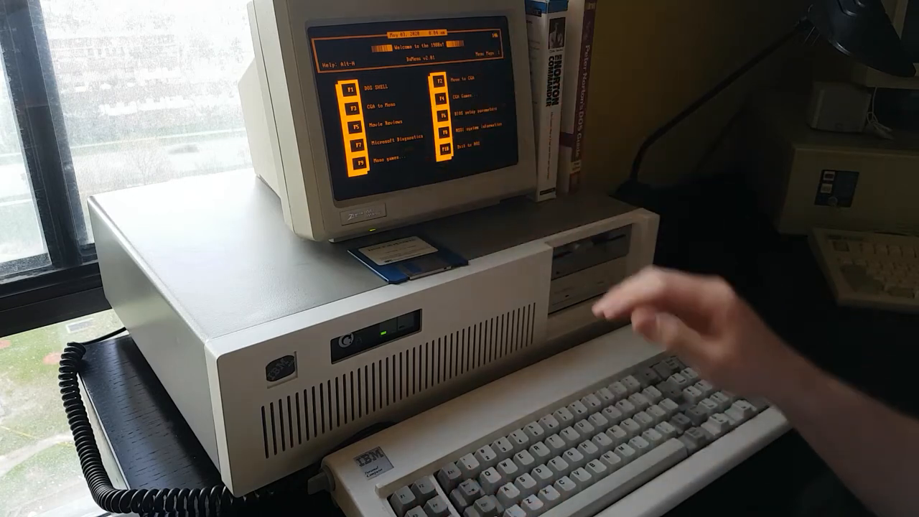
pyautogui.press('F7')
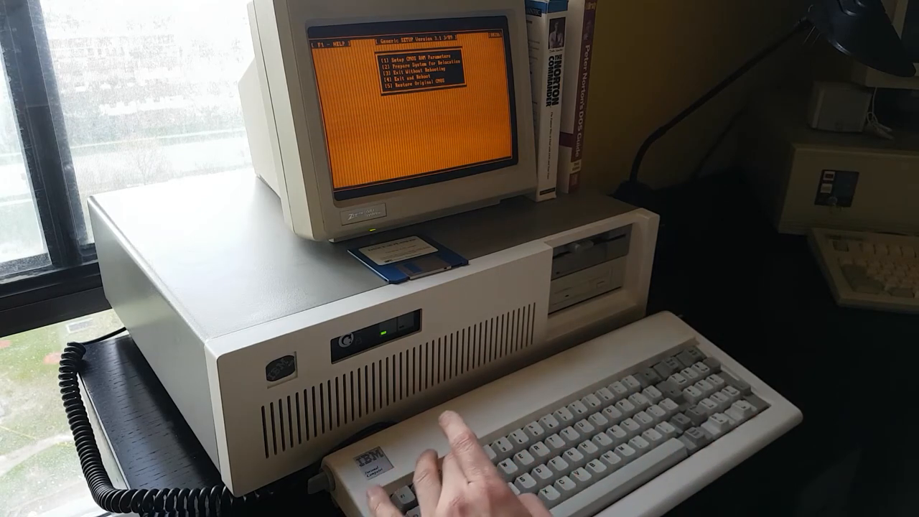
# - Display the GSETUP help text explaining the setup program
pyautogui.press('1')
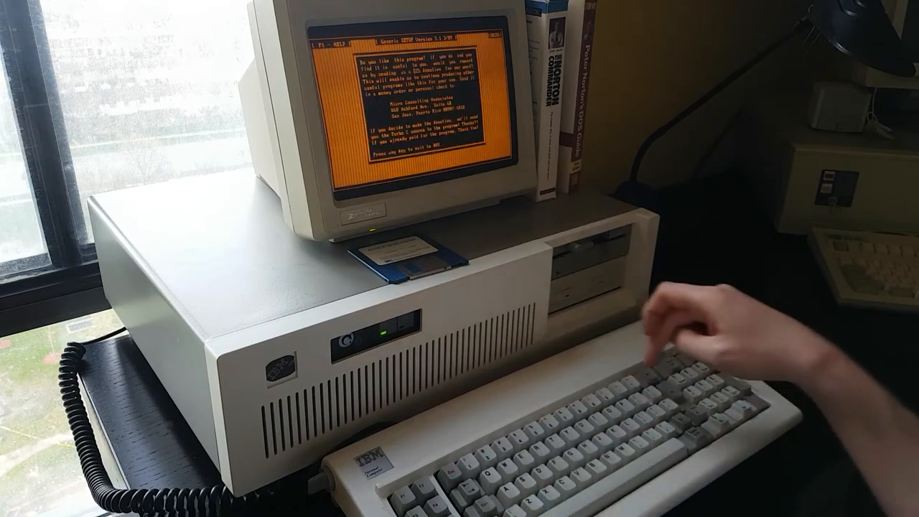
# - Exit the GSETUP utility back to the DOS prompt
pyautogui.press('enter')
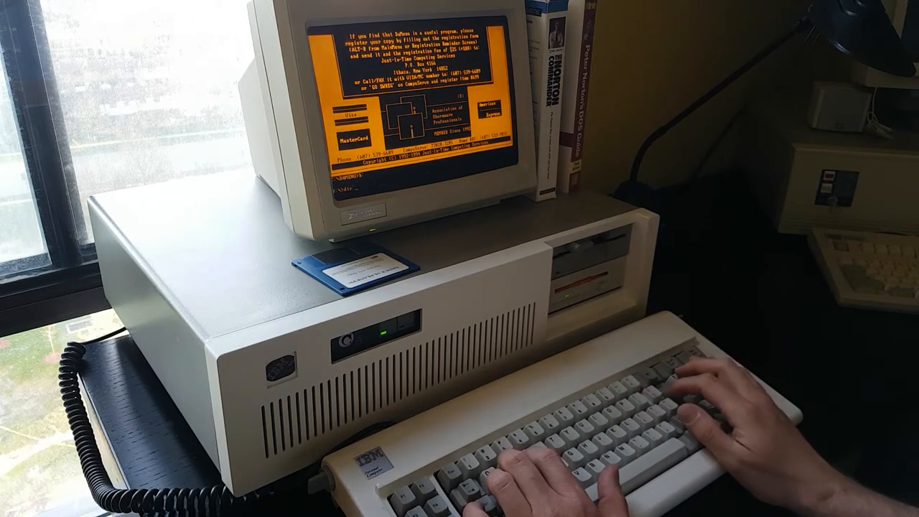
pyautogui.write('dir')
pyautogui.write('type ')
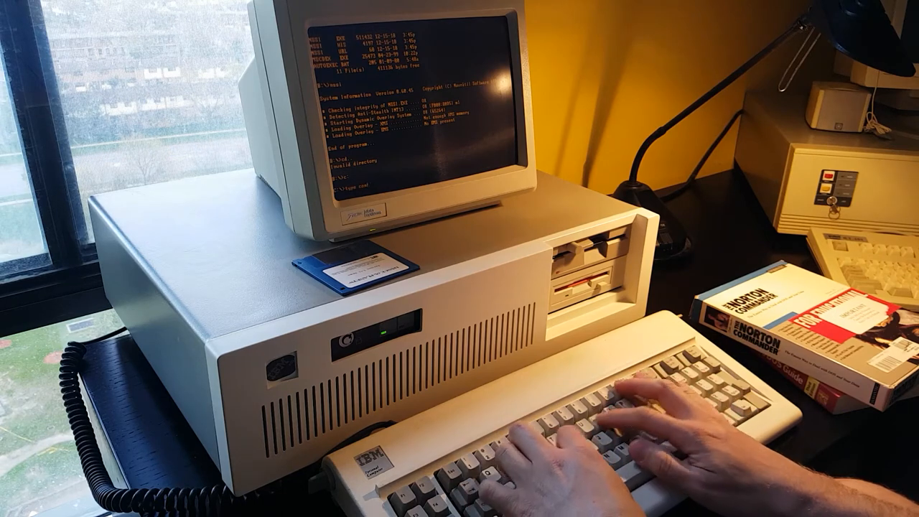
# - Edit CONFIG.SYS in EDLIN and confirm the changed configuration line
pyautogui.write('config.sys')
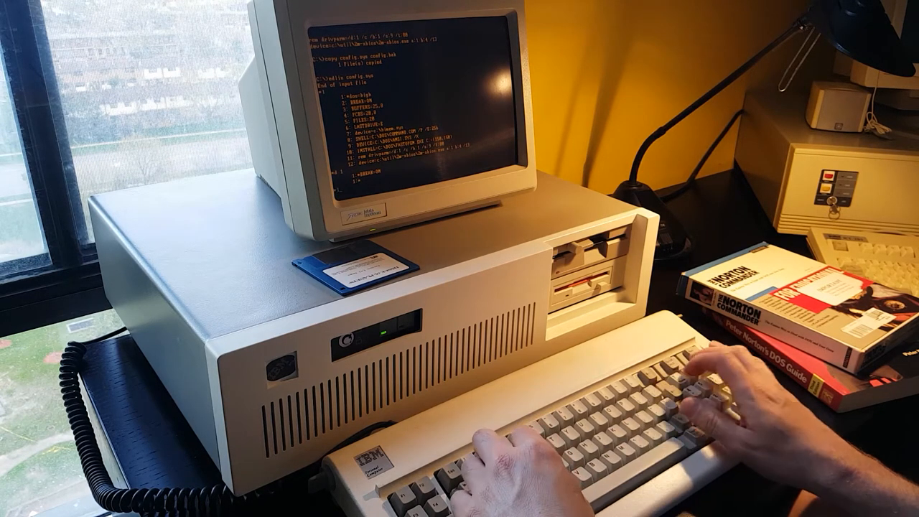
pyautogui.press('enter')
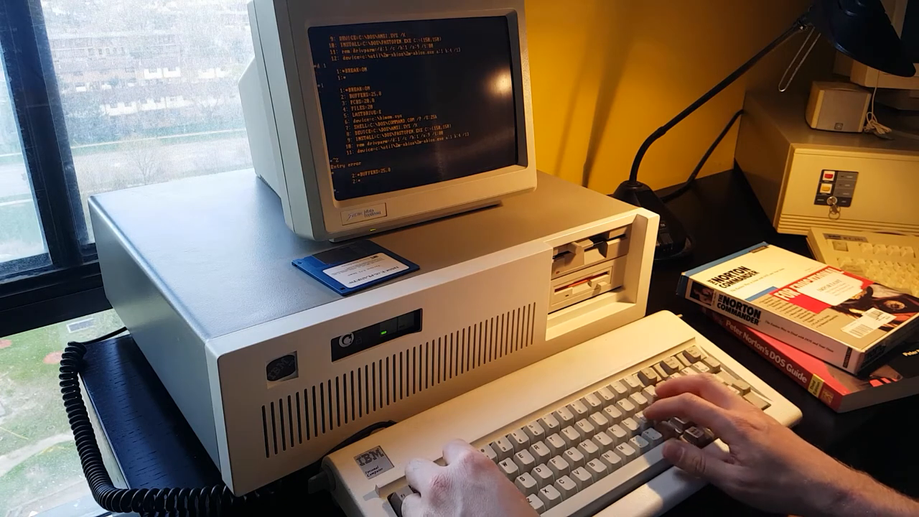
pyautogui.press('enter')
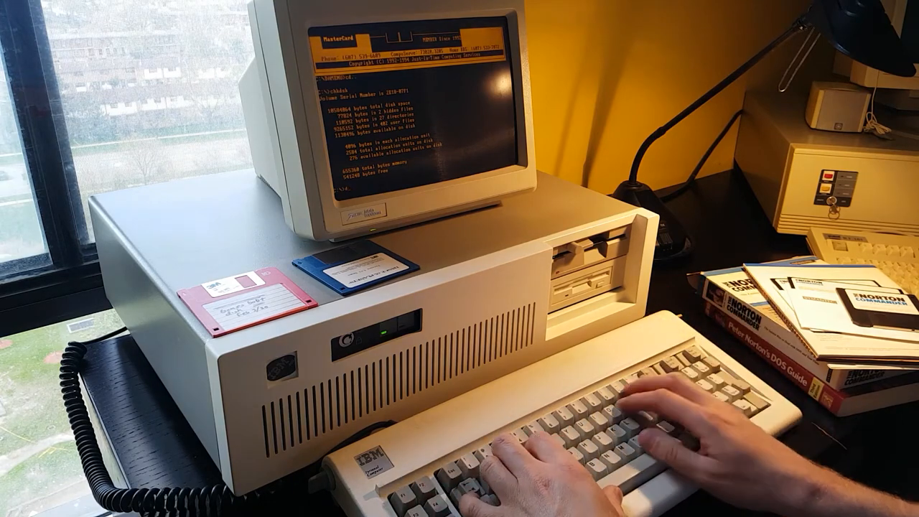
# - List the files on the inserted diskette with DIR
pyautogui.write('dir')
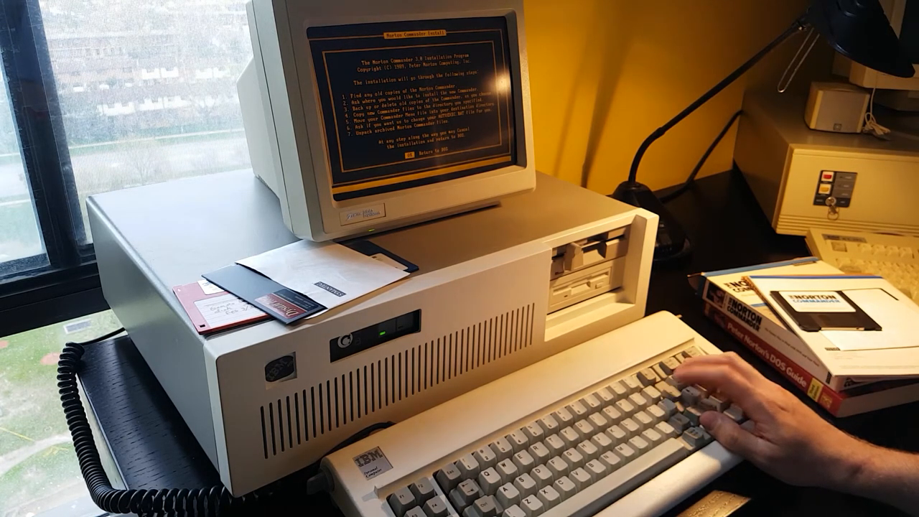
# - Accept the installer welcome, source drive and suggested target directory to install Norton Commander
pyautogui.press('enter')
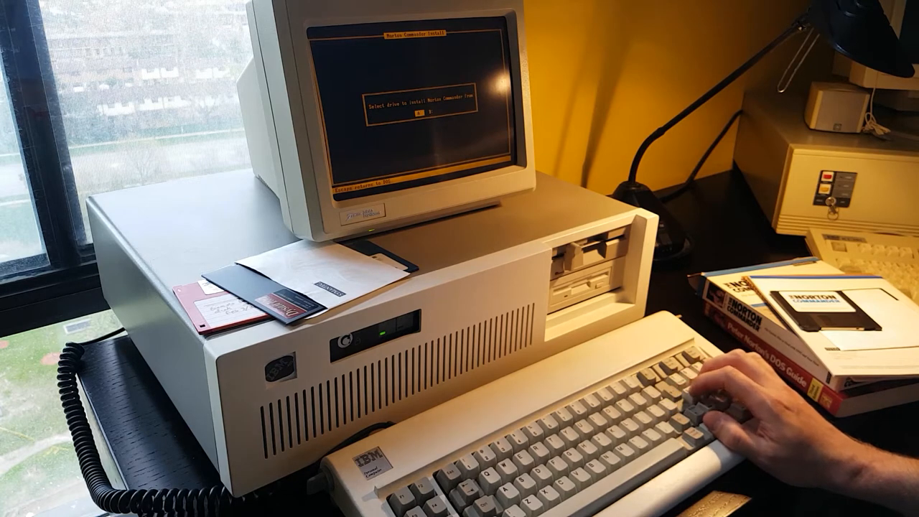
pyautogui.press('enter')
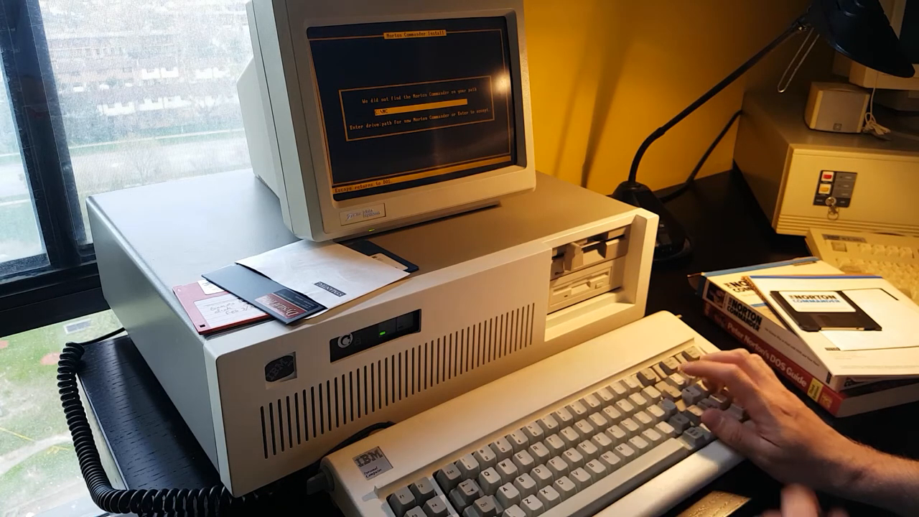
pyautogui.press('enter')
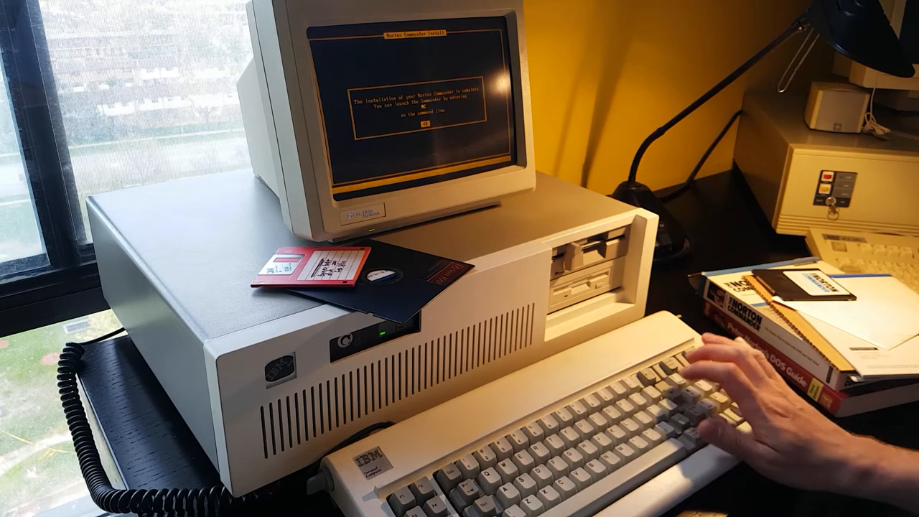
# - List the directory, then display AUTOEXEC.BAT with its PATH and SET lines
pyautogui.write('dir')
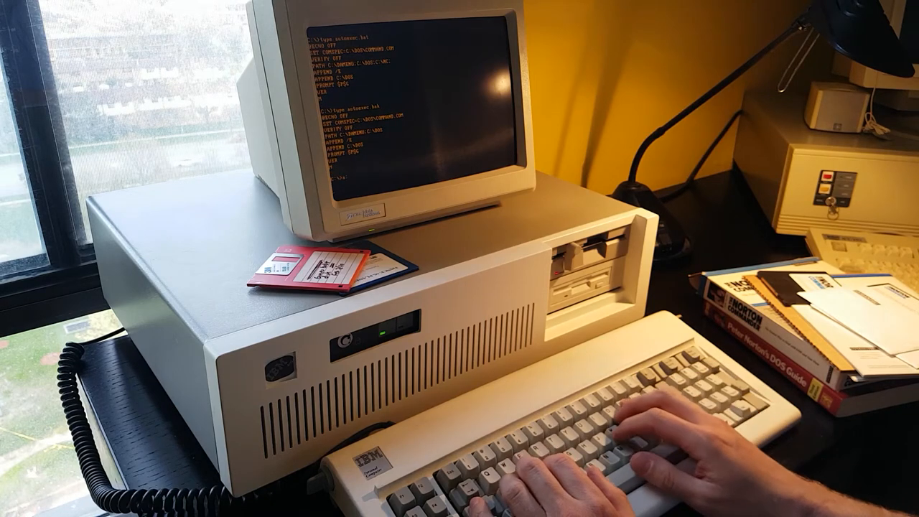
# - List the directory and copy CONFIG.SYS to the target drive before launching the DOS menu
pyautogui.write('dir')
pyautogui.write('md backup')
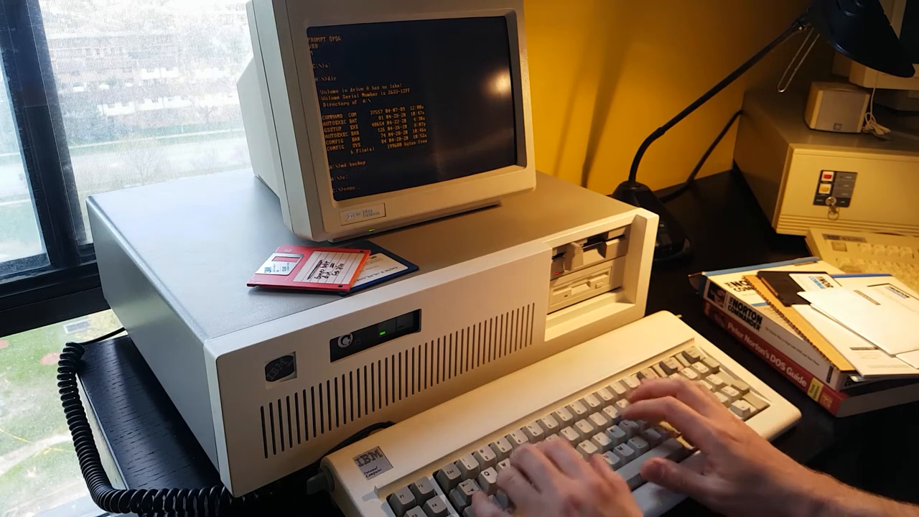
pyautogui.write('copy config.sys')
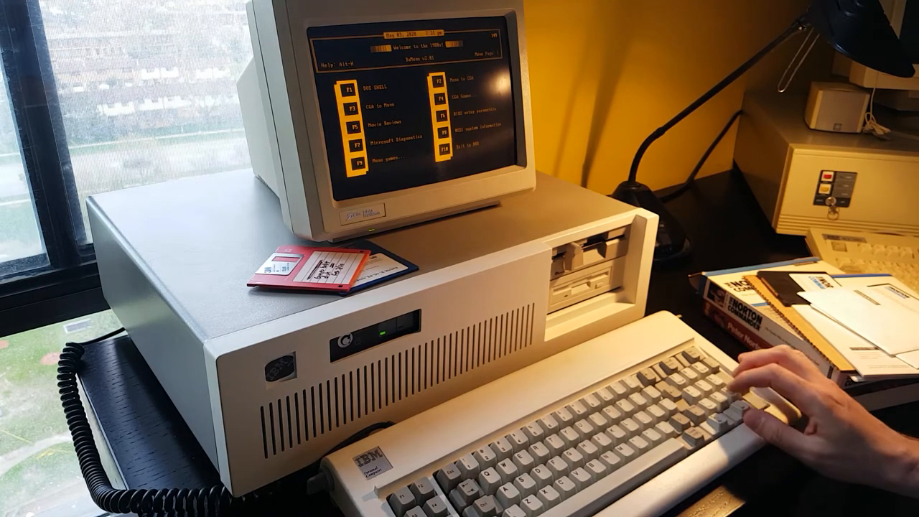
pyautogui.press('enter')
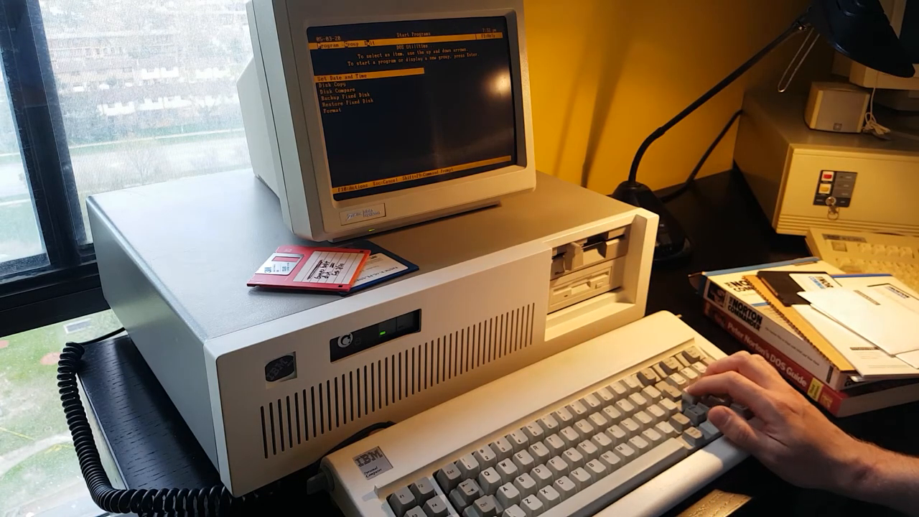
# - Move through the Main group entries and start the selected program
pyautogui.press('down')
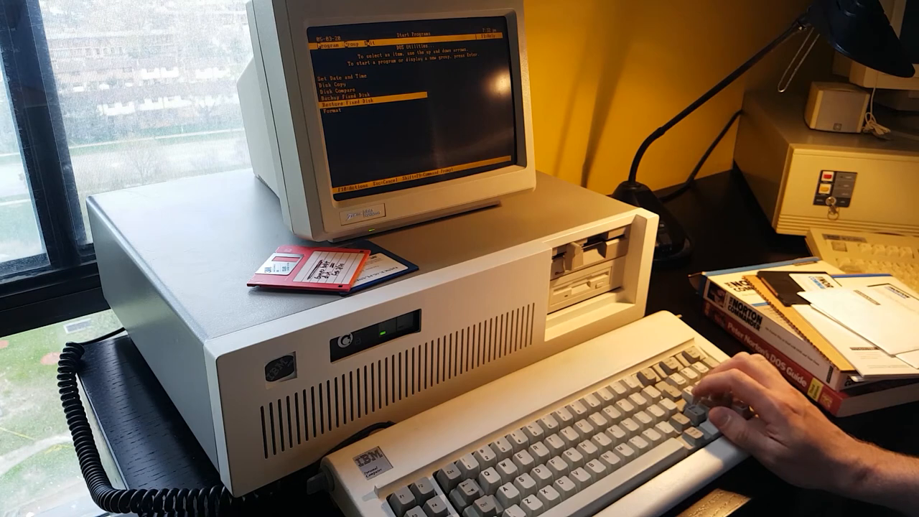
pyautogui.press('up')
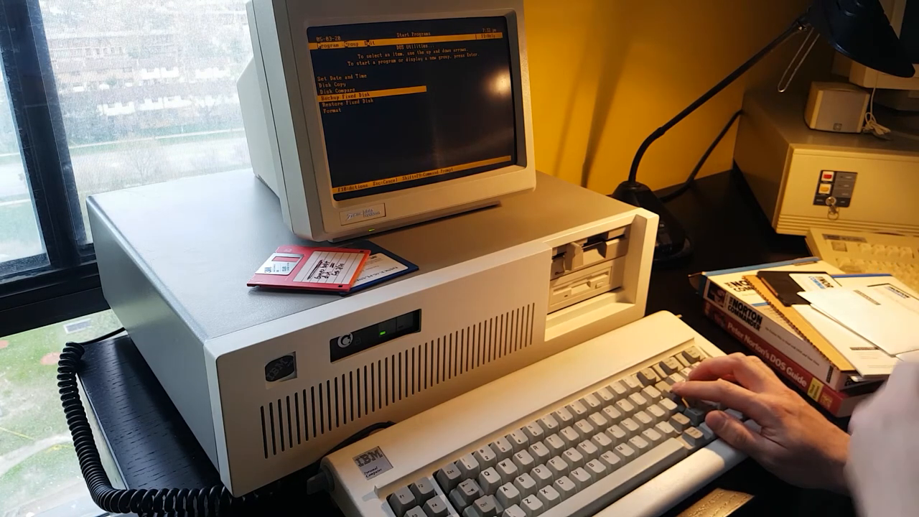
pyautogui.press('enter')
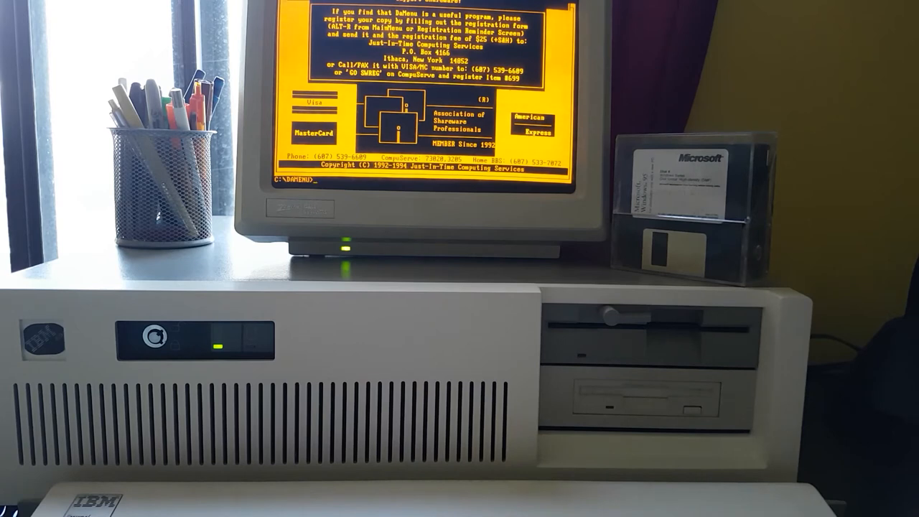
# - Change to C:\ and list the root directory with DIR
pyautogui.write('ch')
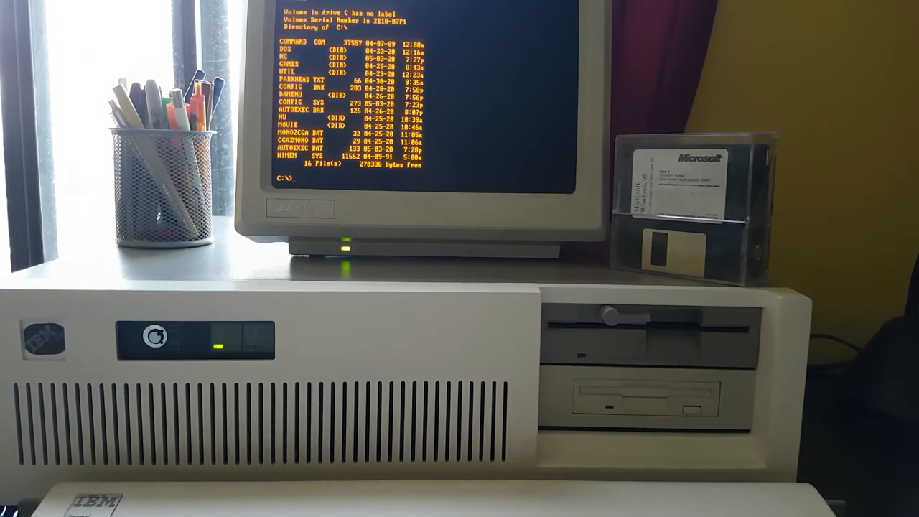
# - Display PARKHEAD.TXT, start DEBUG and begin assembling at address 100
pyautogui.write('type parkhead.txt')
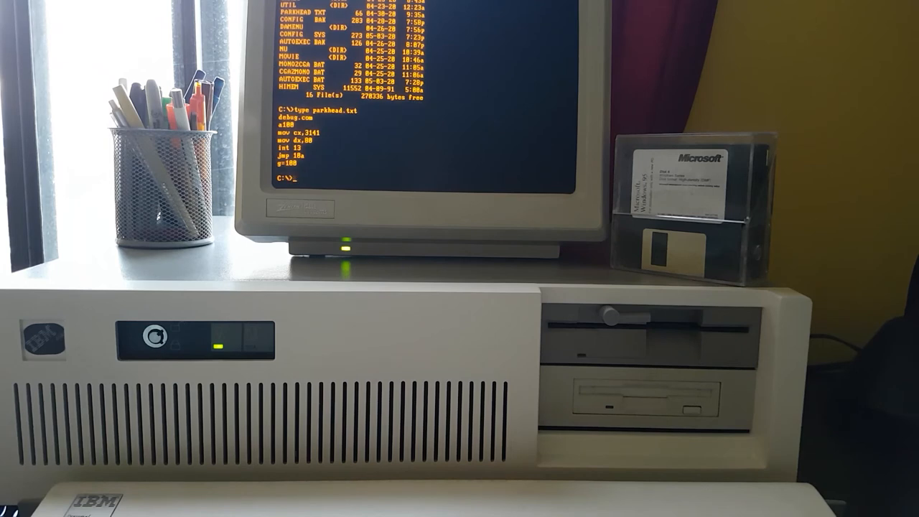
pyautogui.write('debug')
pyautogui.write('a')
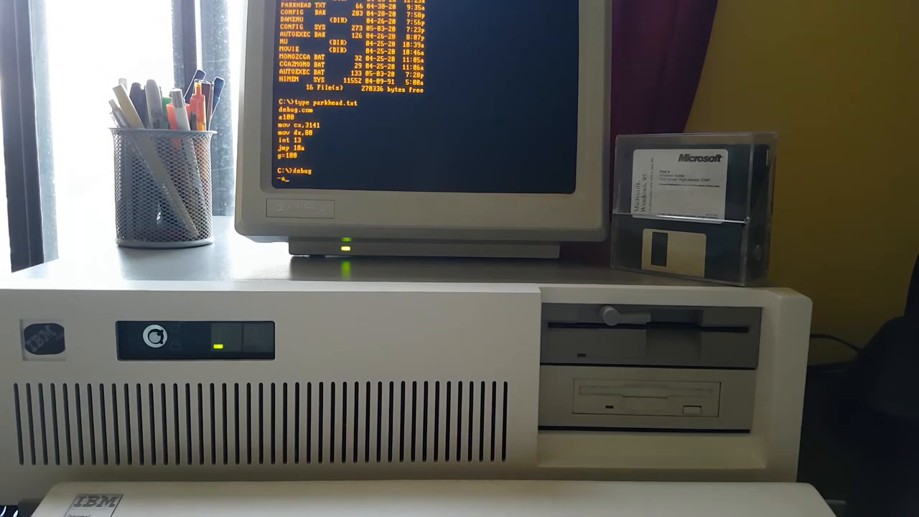
pyautogui.write('100')
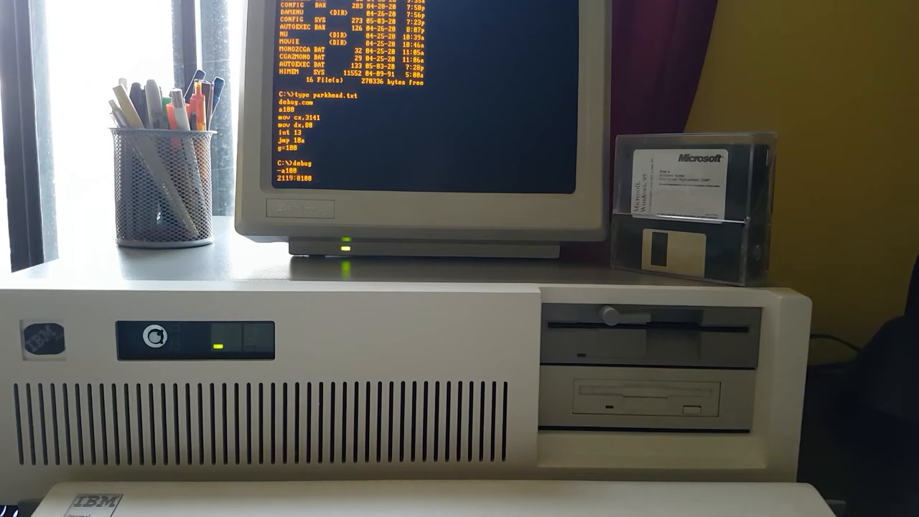
# - Enter mov cx,3141 / mov dx,80 / int 13 / jmp and run the park routine with G
pyautogui.write('mov cx,3141')
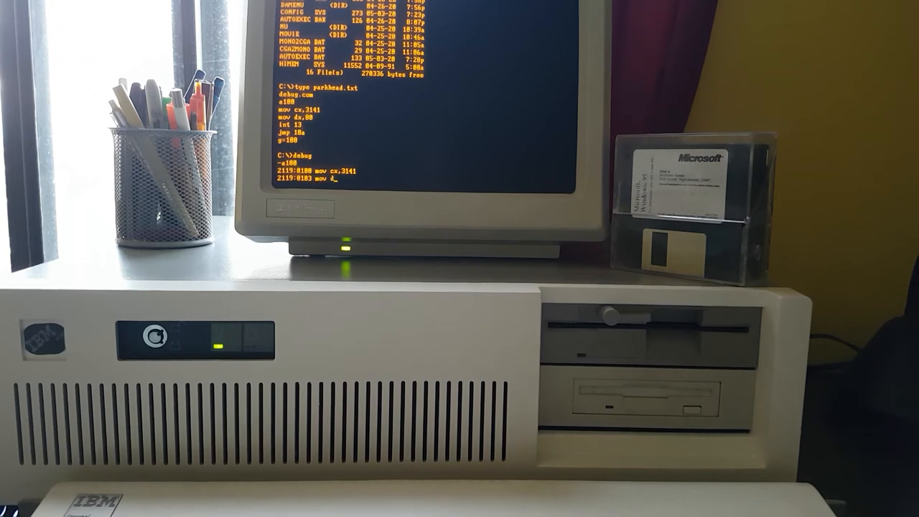
pyautogui.write('dx,')
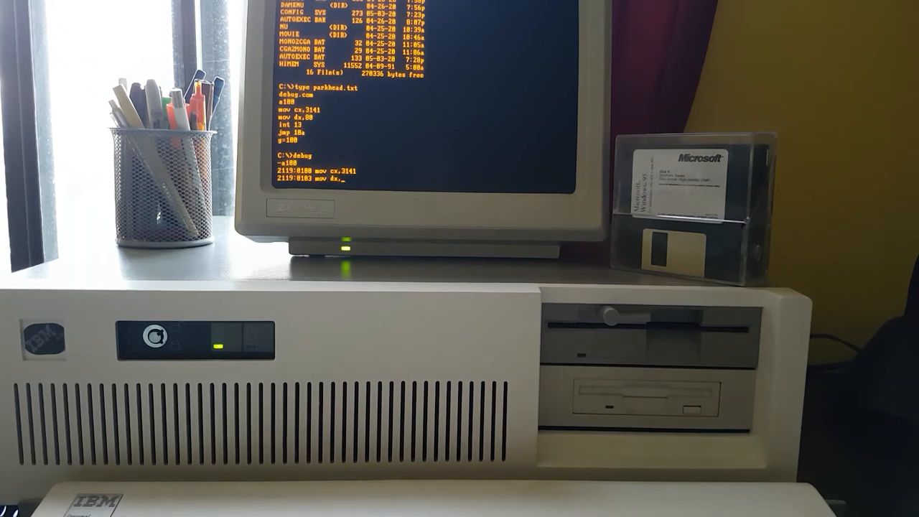
pyautogui.write('00')
pyautogui.write('jmp 10a')
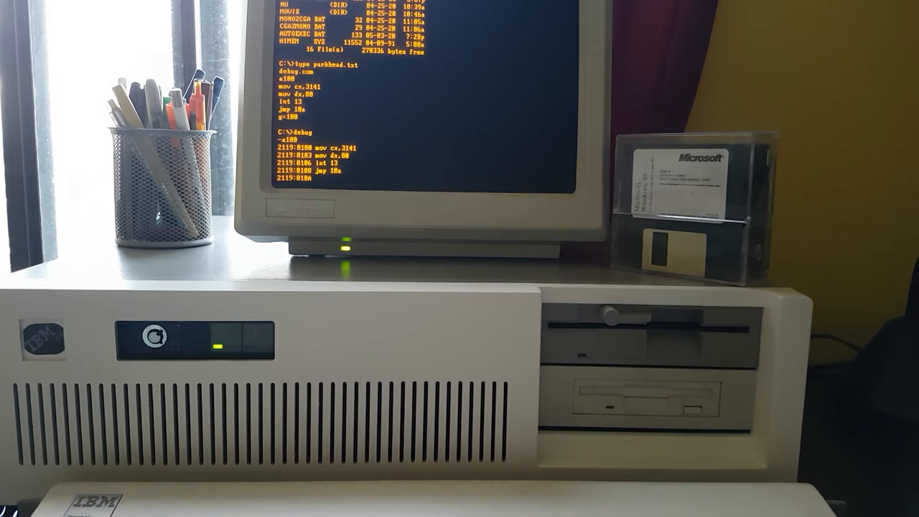
pyautogui.write('g')
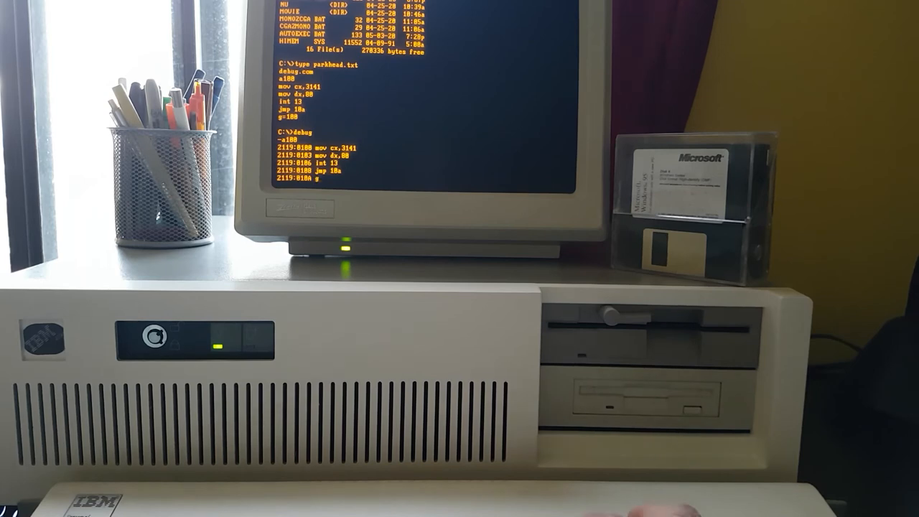